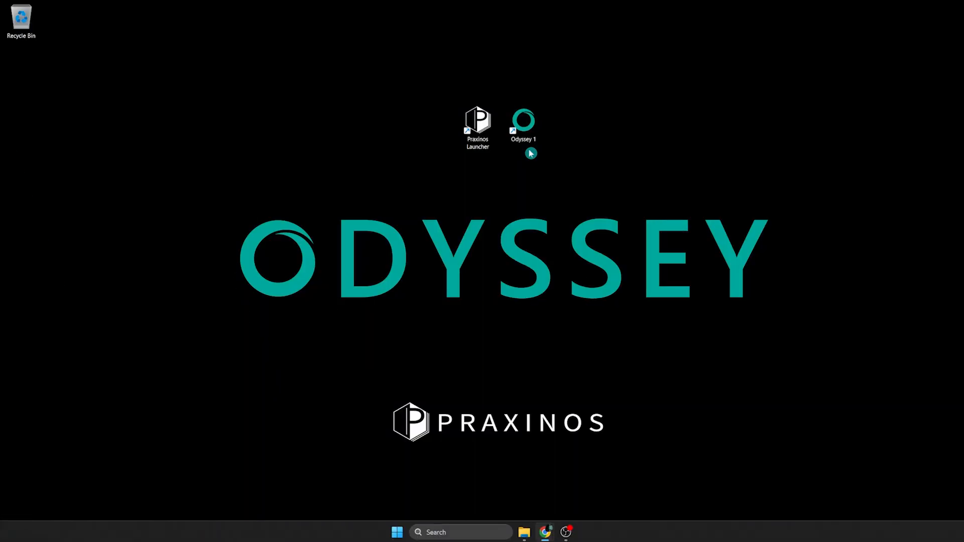
- Launch Odyssey 1 from its desktop shortcut and wait for the Project Browser
{"action": "left_click", "coordinate": [523, 123]}
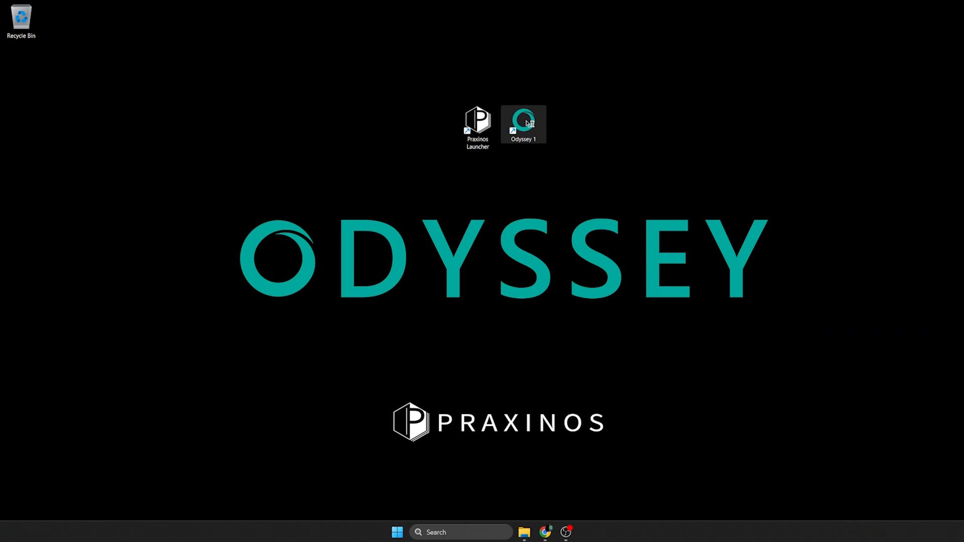
{"action": "double_click", "coordinate": [523, 123]}
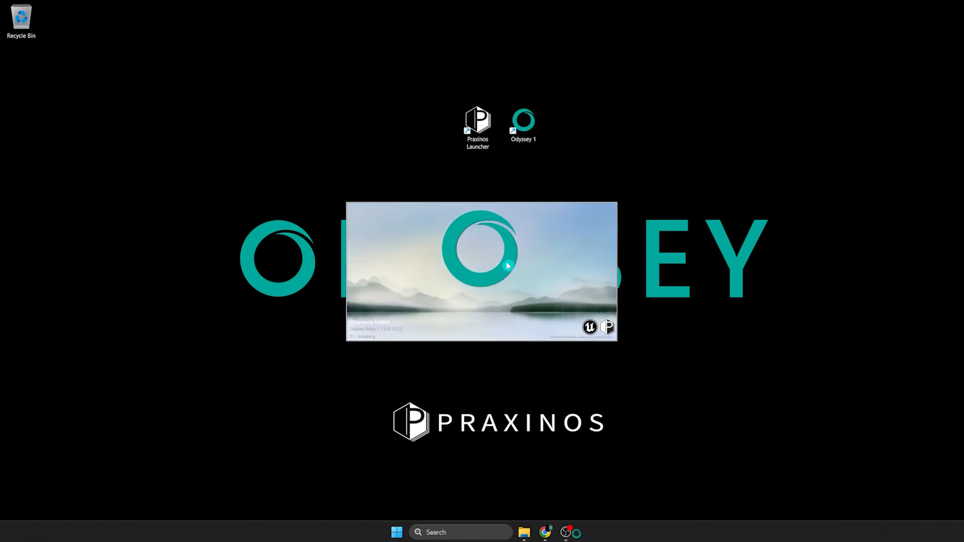
{"action": "mouse_move", "coordinate": [560, 238]}
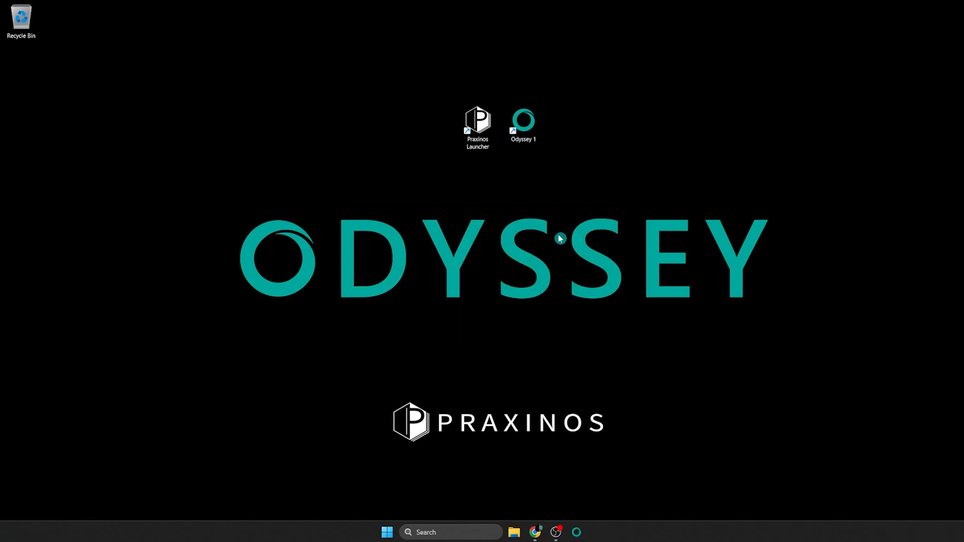
{"action": "double_click", "coordinate": [522, 117]}
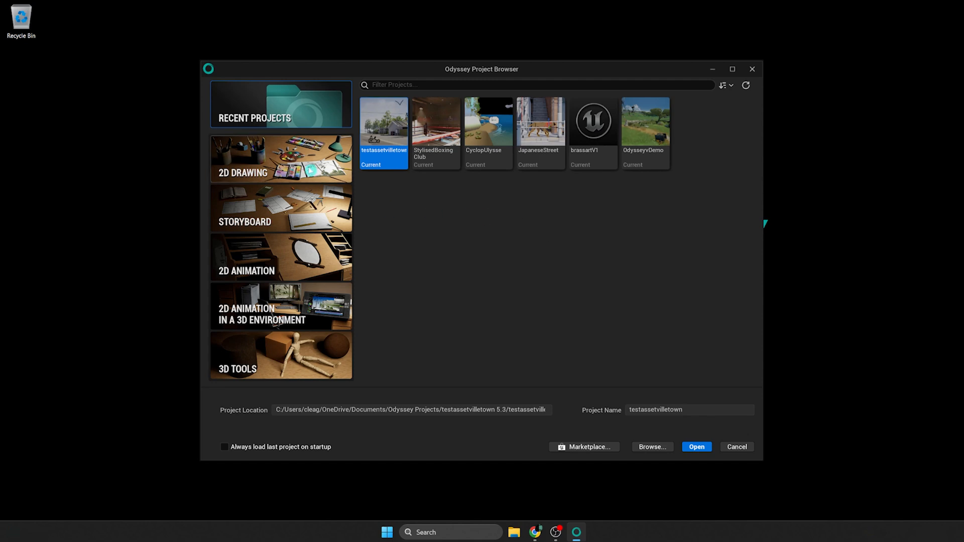
- Browse the 2D Drawing FullHD, 32x32, 256x256 and HD tiles, then show Storyboard templates
{"action": "left_click", "coordinate": [281, 159]}
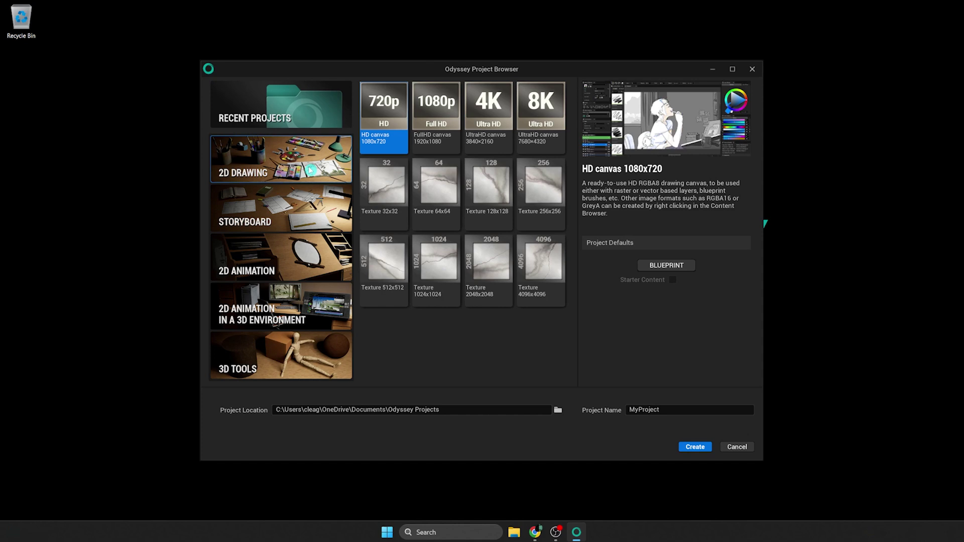
{"action": "left_click", "coordinate": [435, 118]}
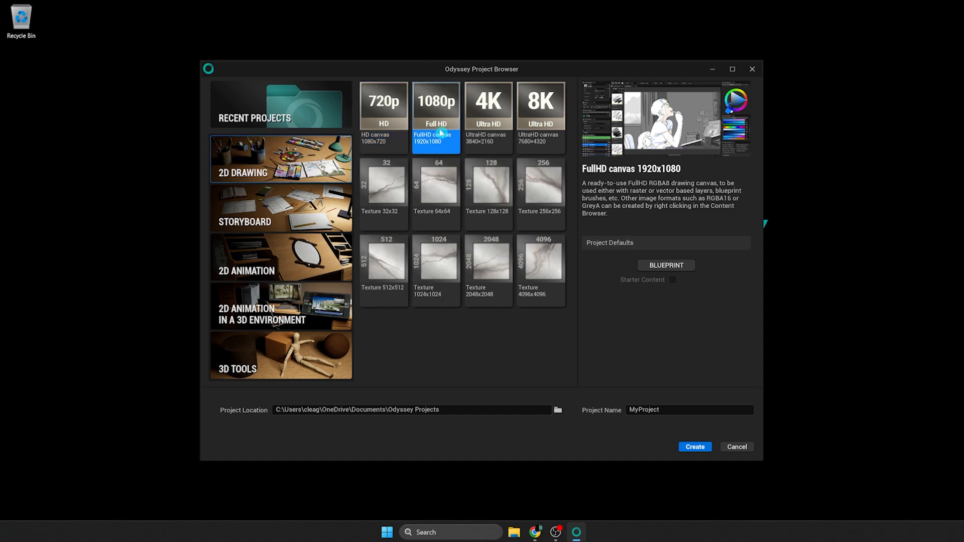
{"action": "left_click", "coordinate": [384, 193]}
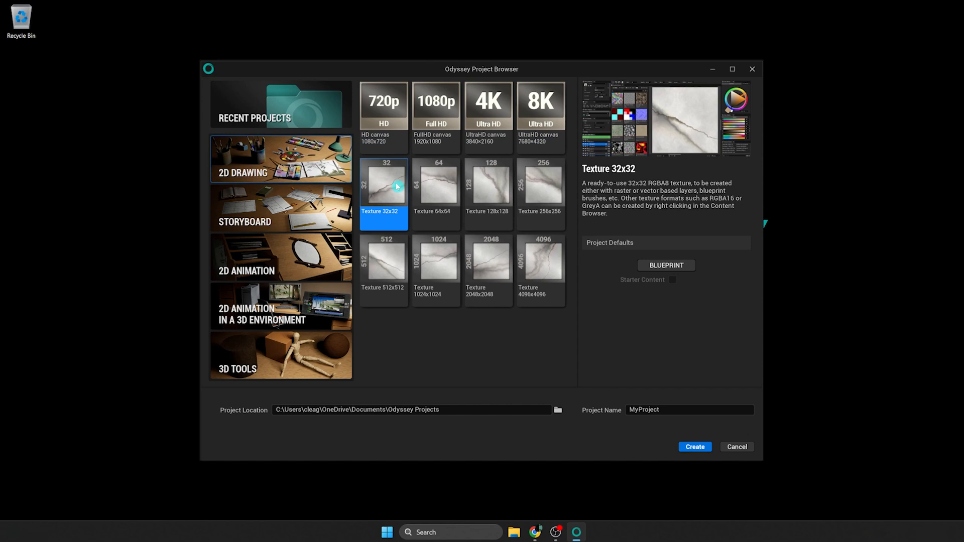
{"action": "left_click", "coordinate": [540, 194]}
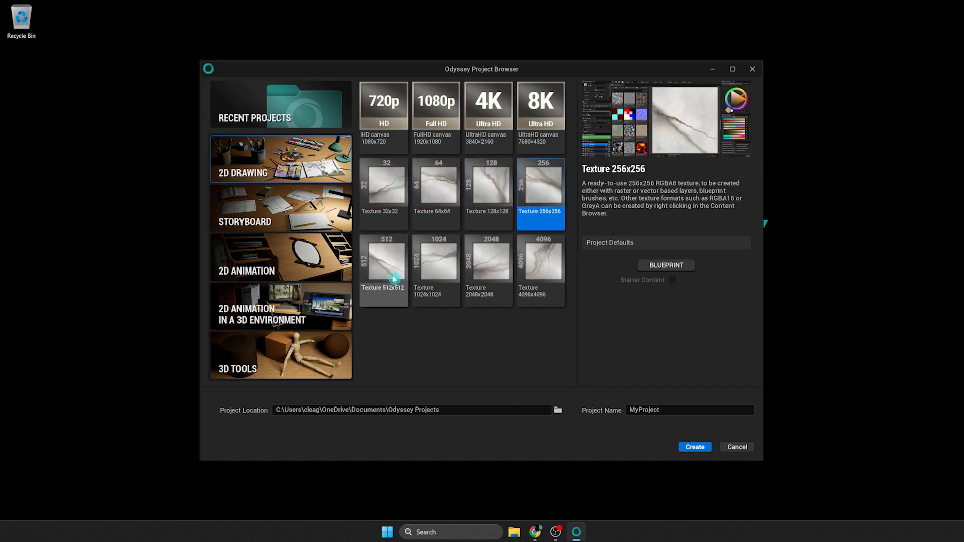
{"action": "left_click", "coordinate": [384, 108]}
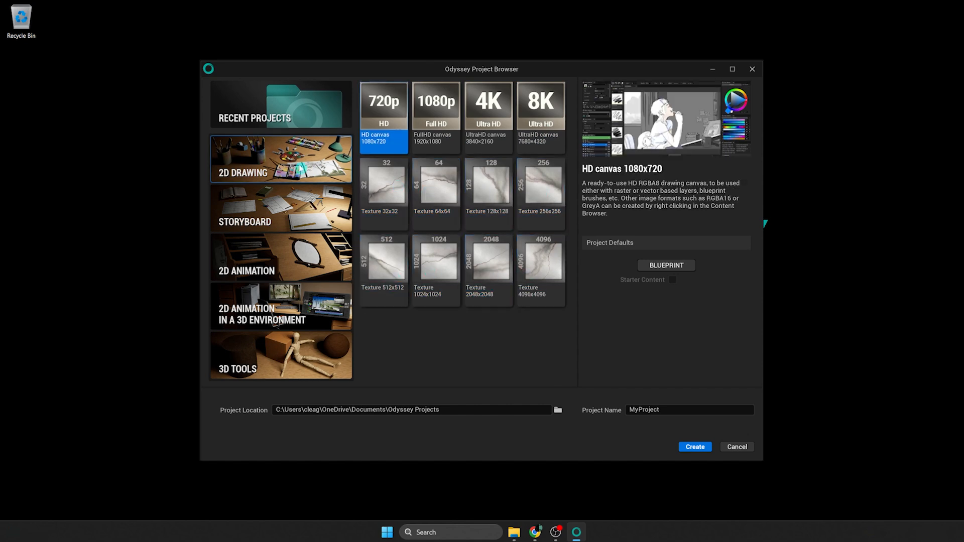
{"action": "left_click", "coordinate": [694, 446]}
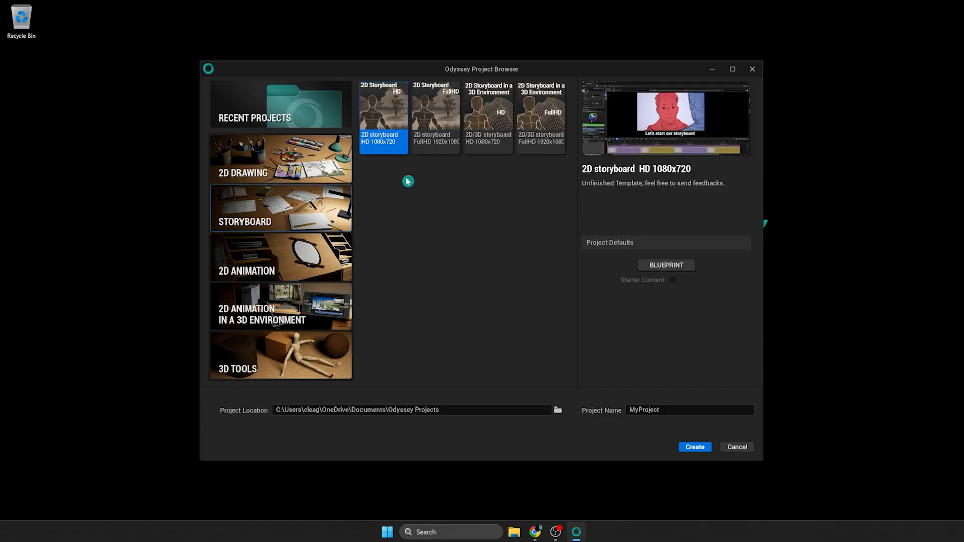
- Create MyProject2 from the 2D storyboard HD 1080x720 template and dismiss its welcome message
{"action": "left_click", "coordinate": [435, 117]}
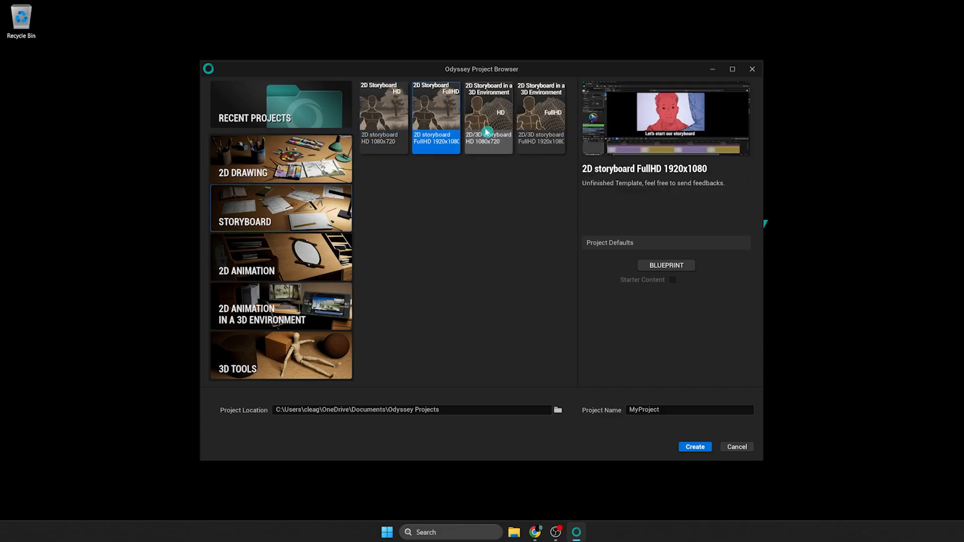
{"action": "left_click", "coordinate": [541, 117]}
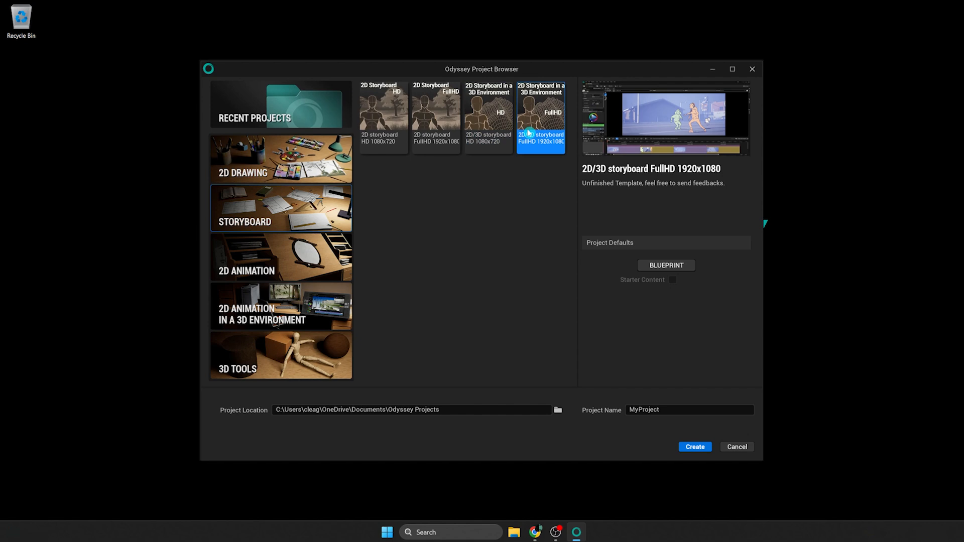
{"action": "left_click", "coordinate": [383, 117]}
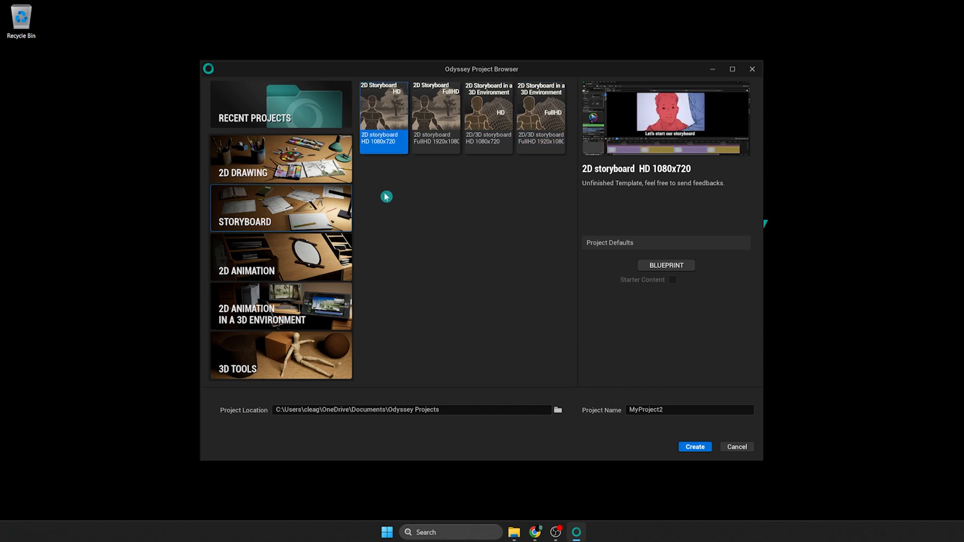
{"action": "left_click", "coordinate": [695, 447]}
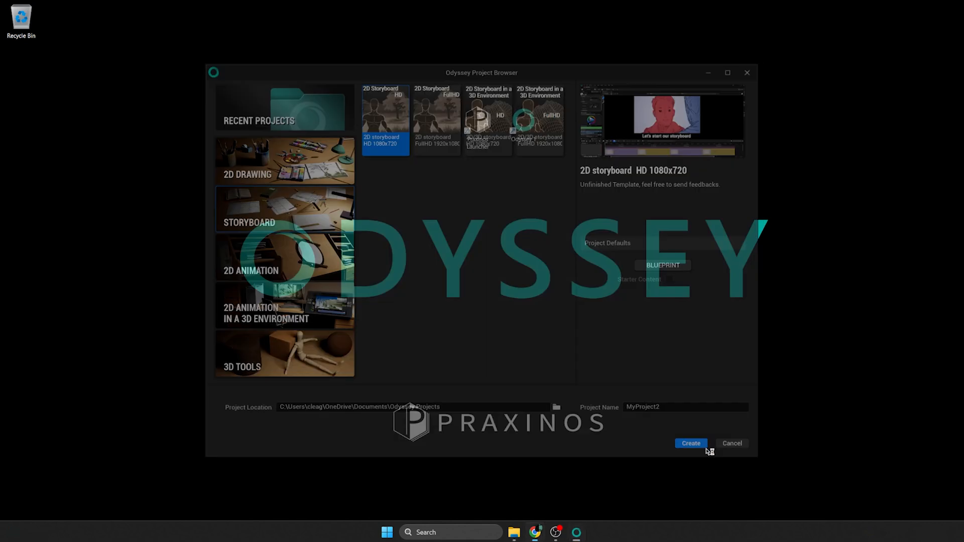
{"action": "left_click", "coordinate": [691, 444]}
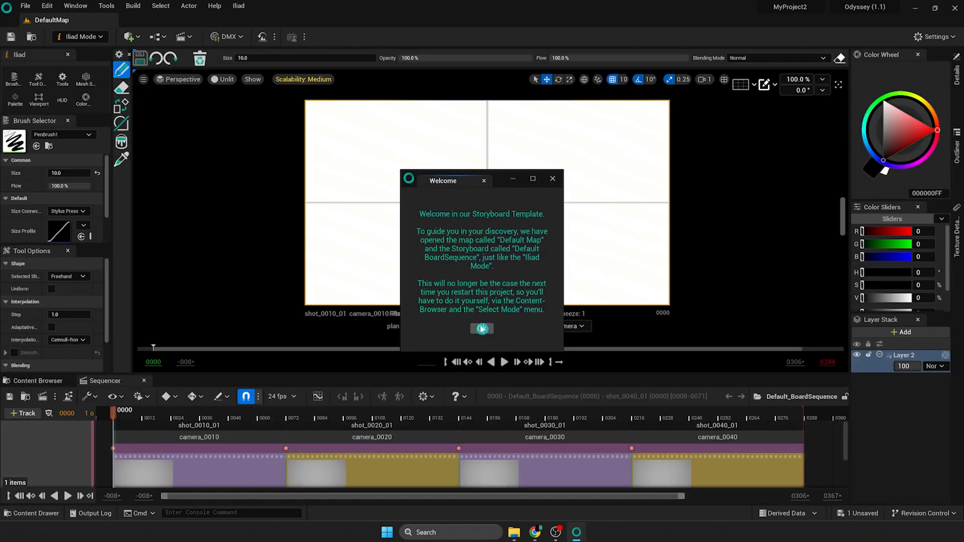
{"action": "left_click", "coordinate": [482, 328]}
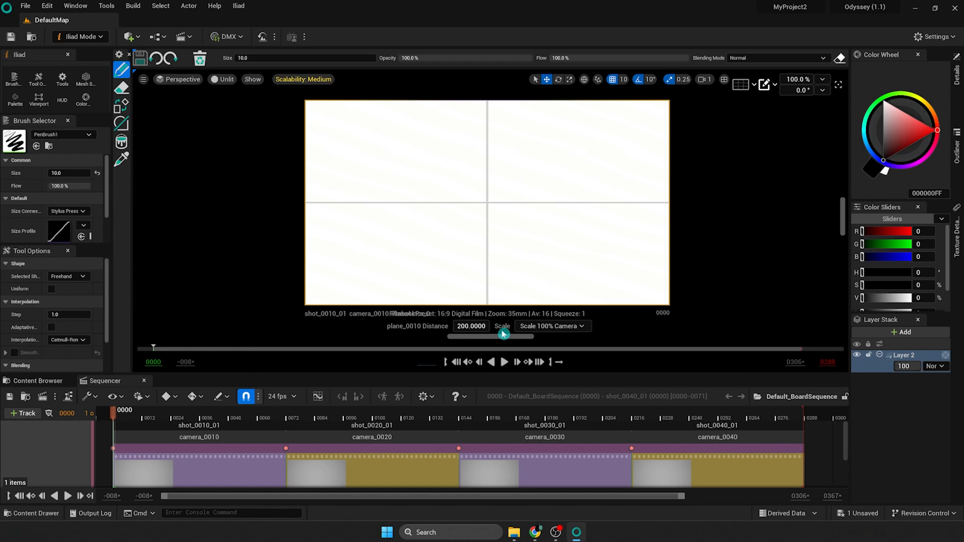
{"action": "mouse_move", "coordinate": [702, 327]}
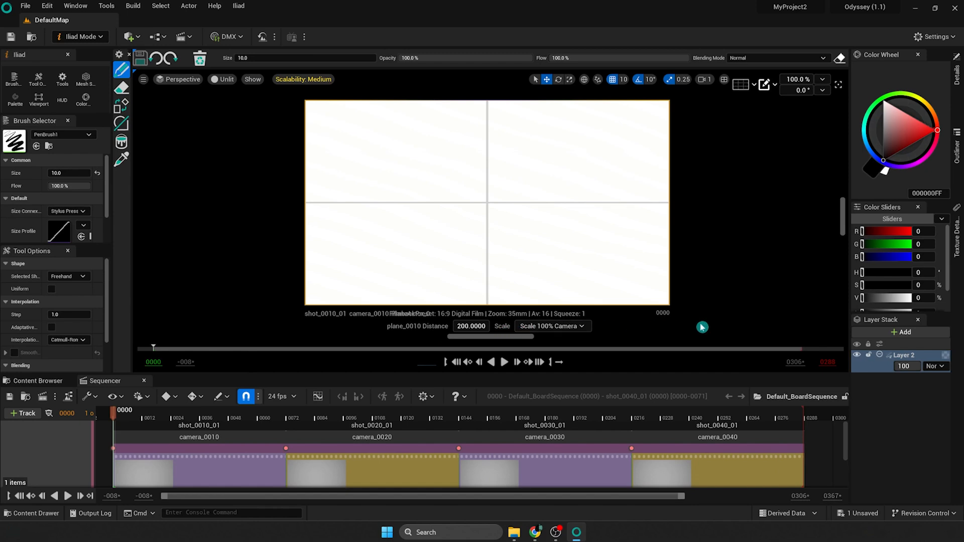
{"action": "mouse_move", "coordinate": [899, 84]}
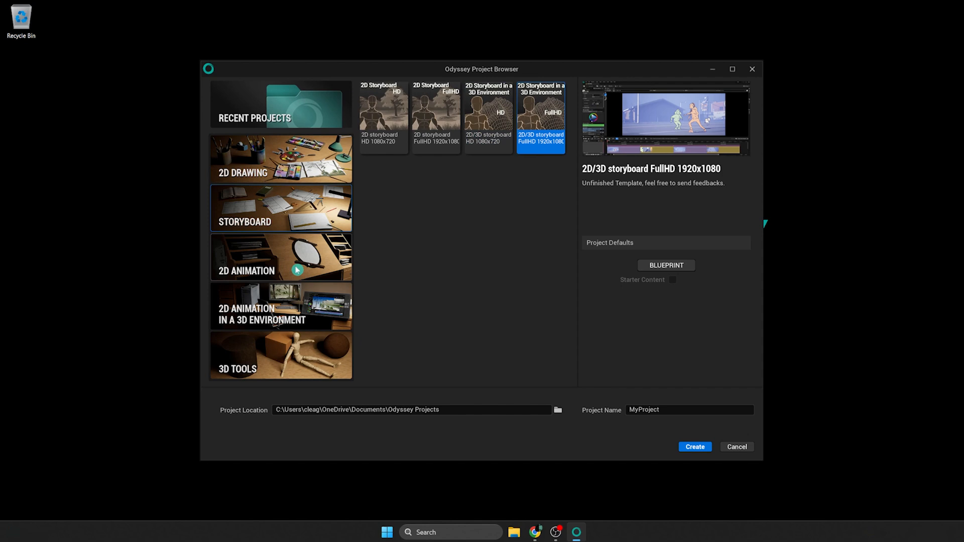
- Create MyProject5 from the 2D Animation HD Timeline 1080x720 template
{"action": "left_click", "coordinate": [280, 257]}
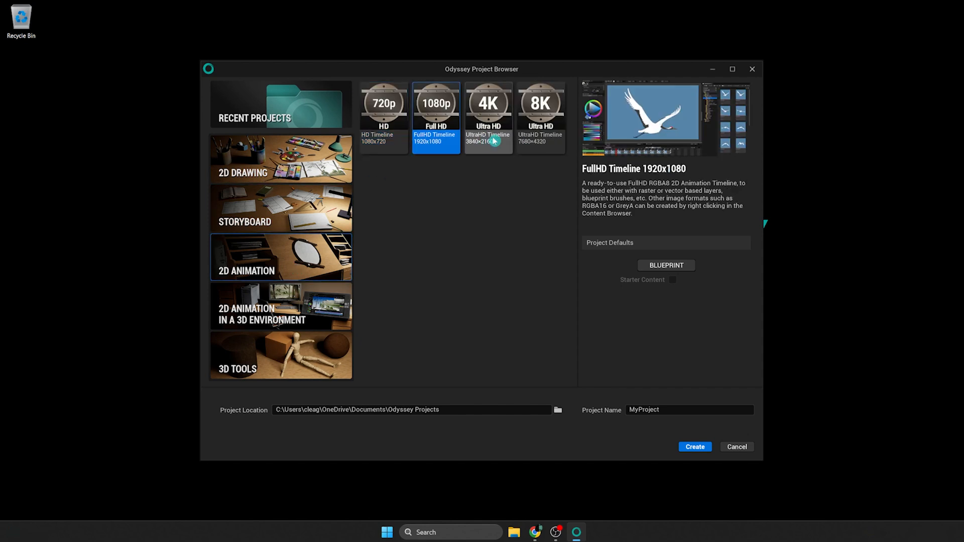
{"action": "left_click", "coordinate": [540, 117]}
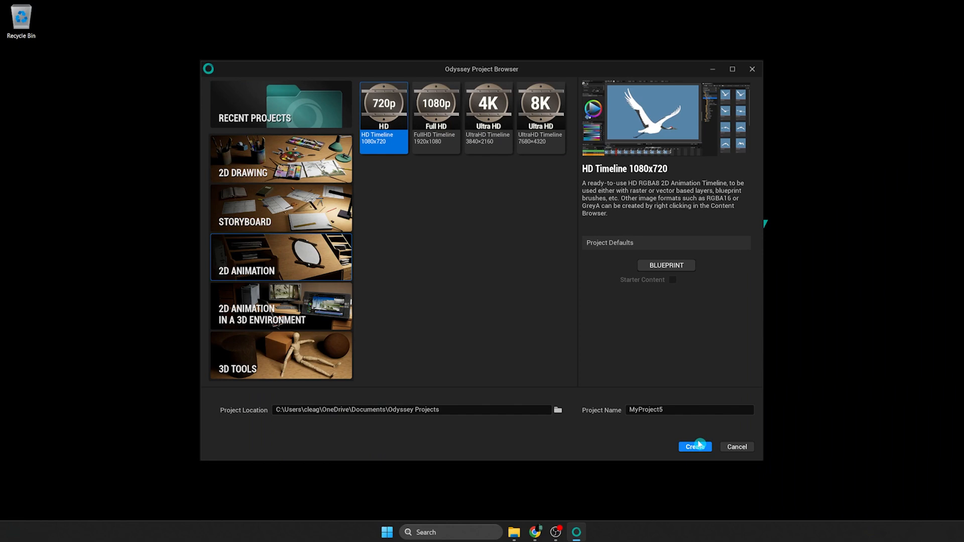
{"action": "left_click", "coordinate": [695, 447]}
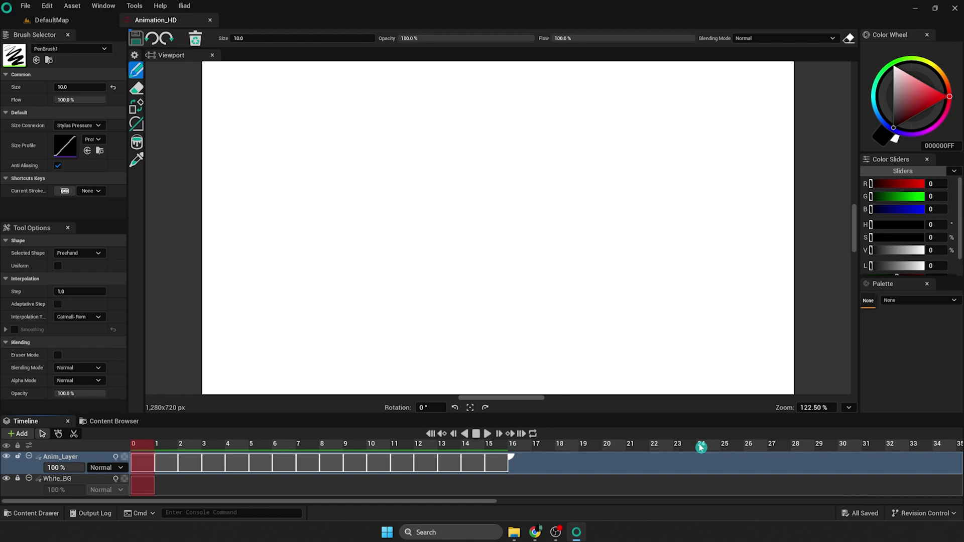
{"action": "mouse_move", "coordinate": [724, 411]}
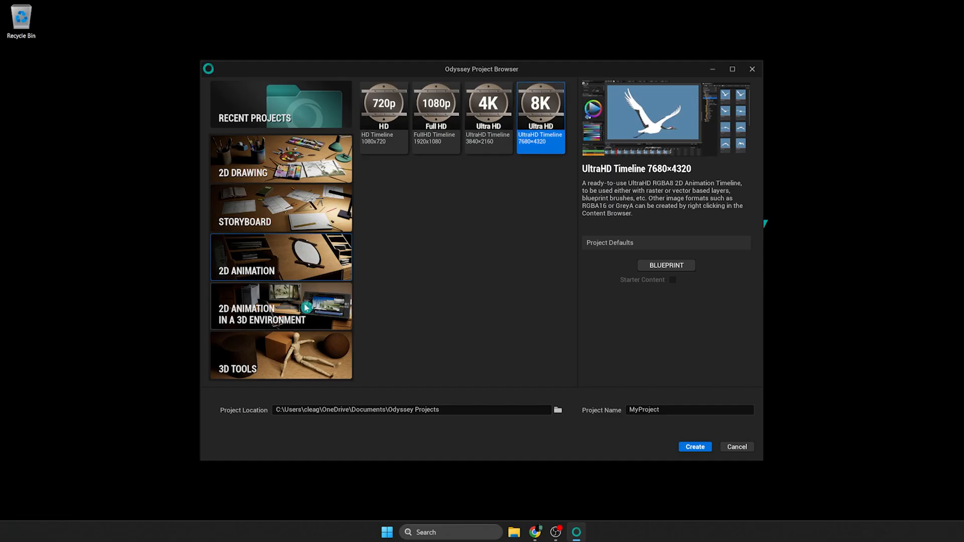
- Compare FullHD and UltraHD tiles, then create MyProject3 from the HD Timeline template
{"action": "left_click", "coordinate": [279, 306]}
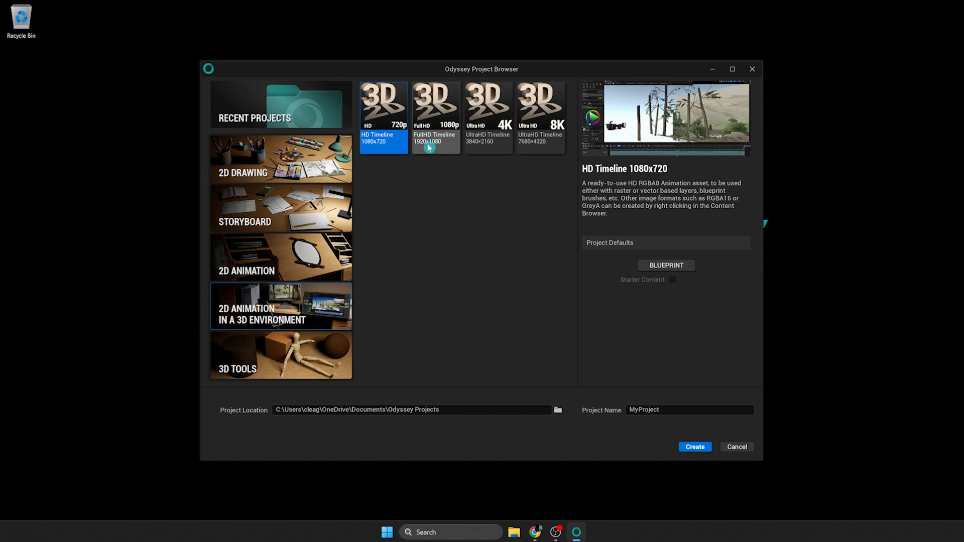
{"action": "left_click", "coordinate": [436, 103]}
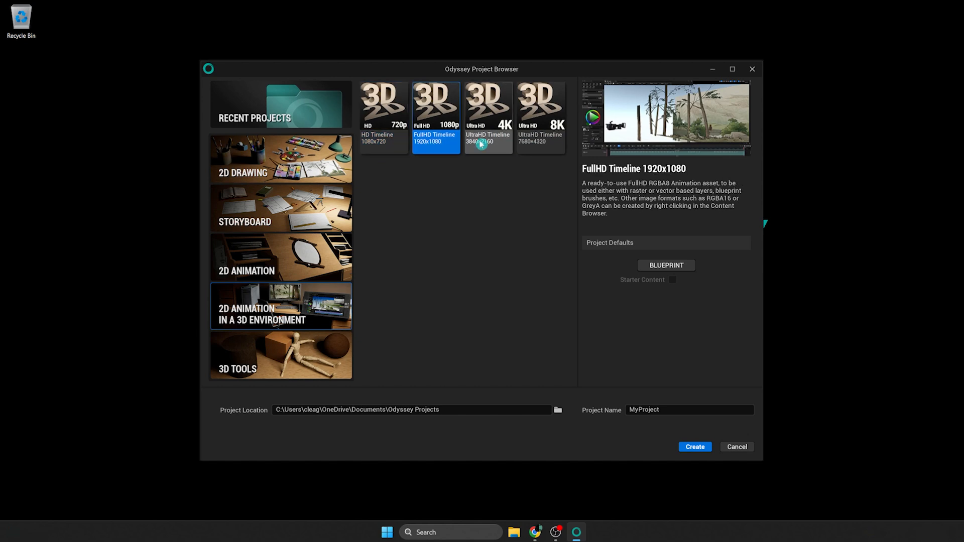
{"action": "left_click", "coordinate": [488, 117]}
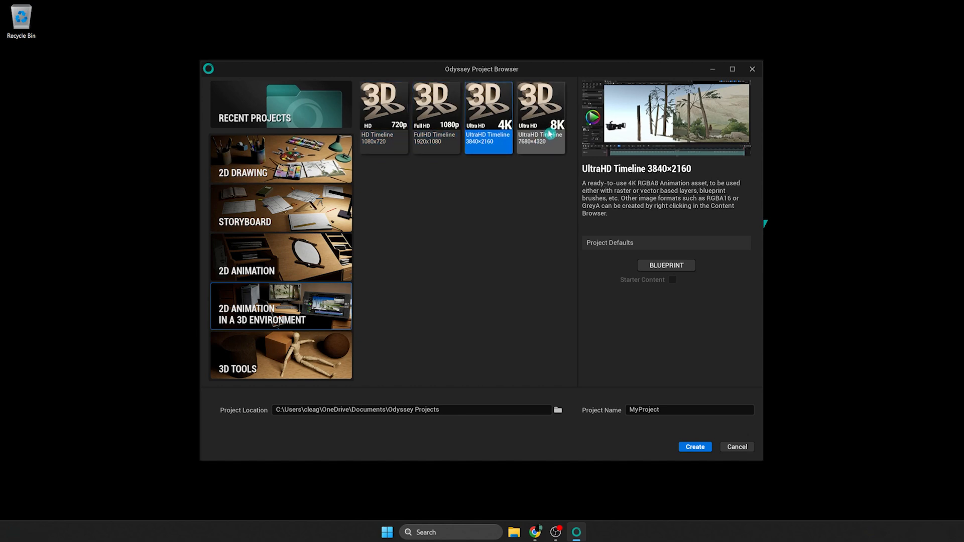
{"action": "left_click", "coordinate": [383, 104]}
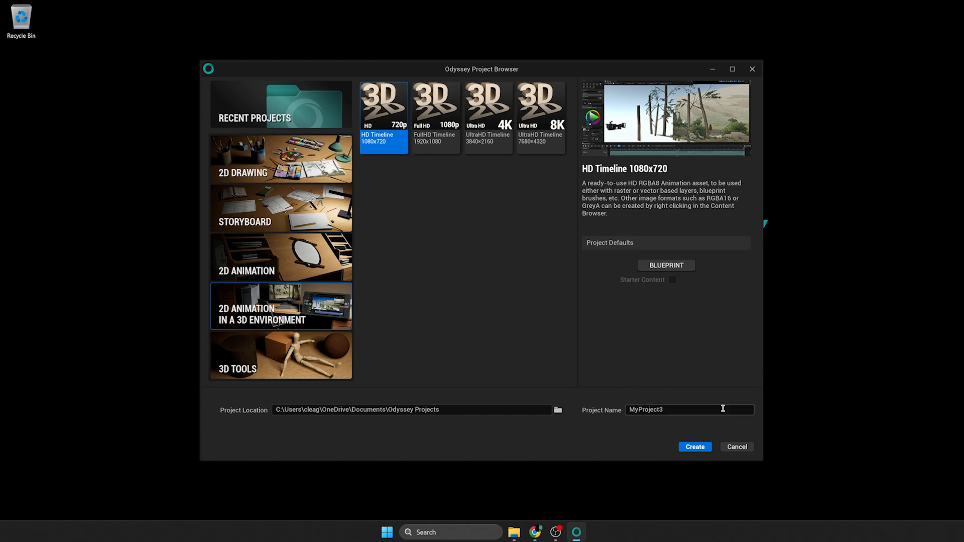
{"action": "left_click", "coordinate": [694, 447]}
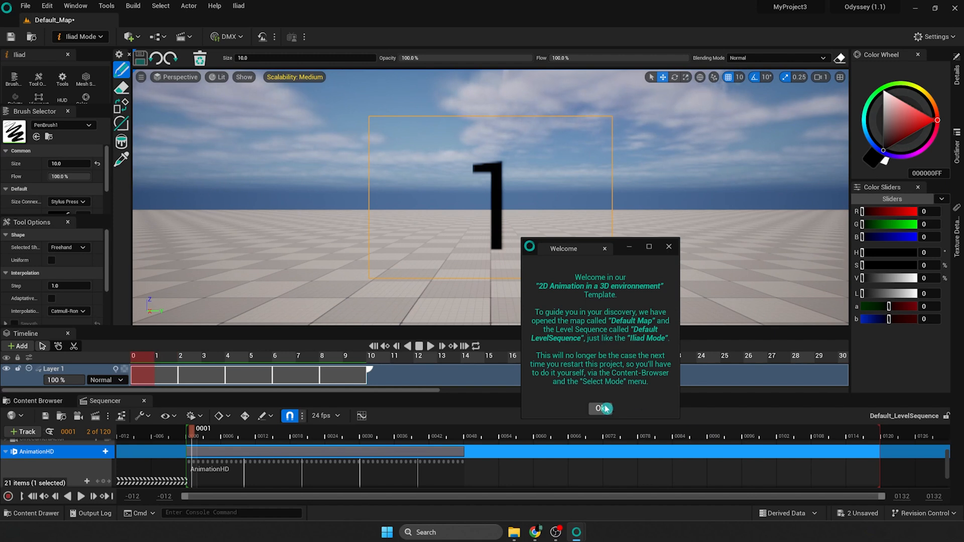
{"action": "left_click", "coordinate": [601, 408]}
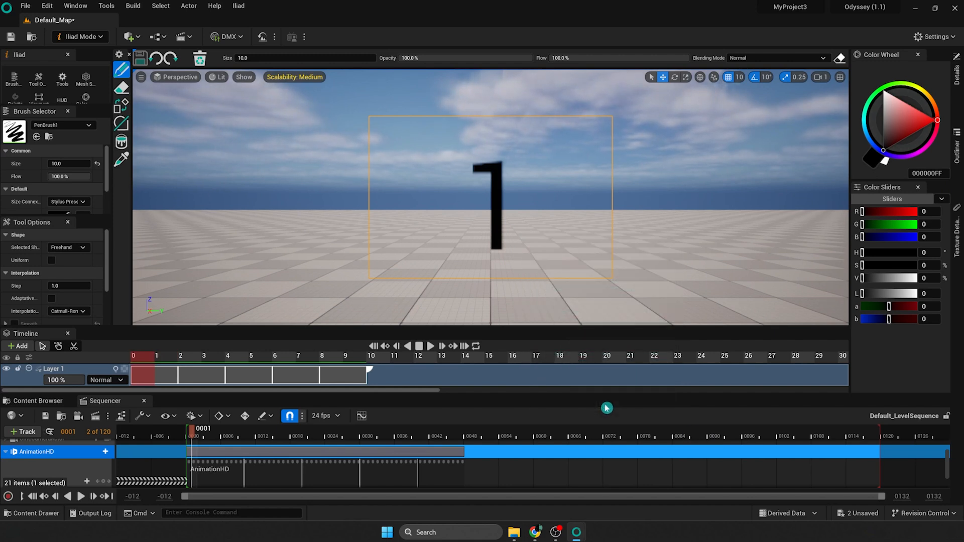
{"action": "mouse_move", "coordinate": [865, 369]}
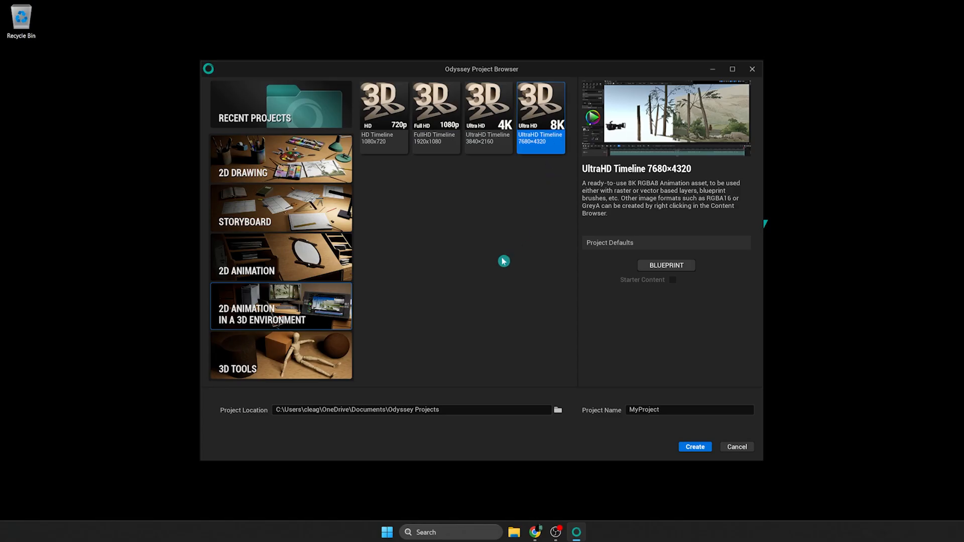
- Preview the Landscape, Mannequin and Empty 3D Scene tiles, then create MyProject4 and dismiss Welcome
{"action": "left_click", "coordinate": [279, 355]}
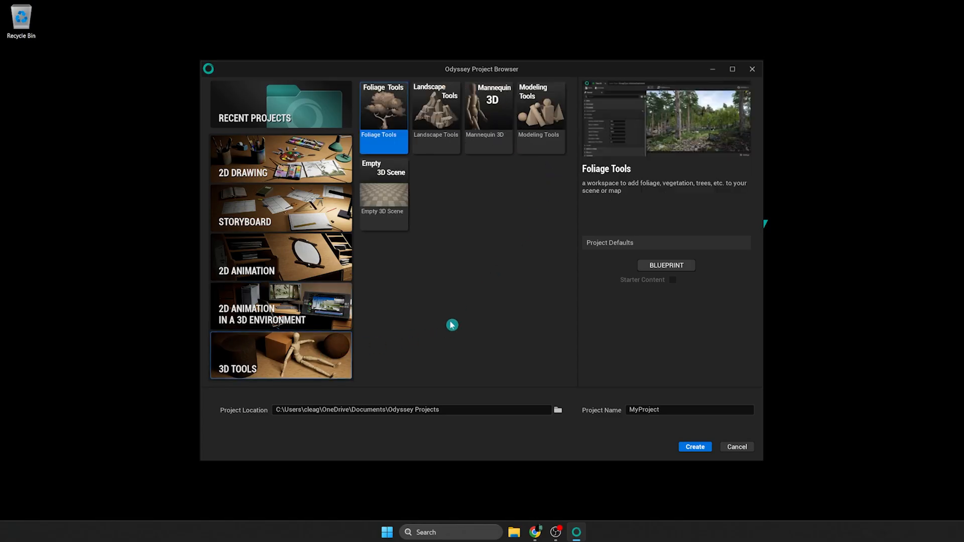
{"action": "left_click", "coordinate": [436, 114]}
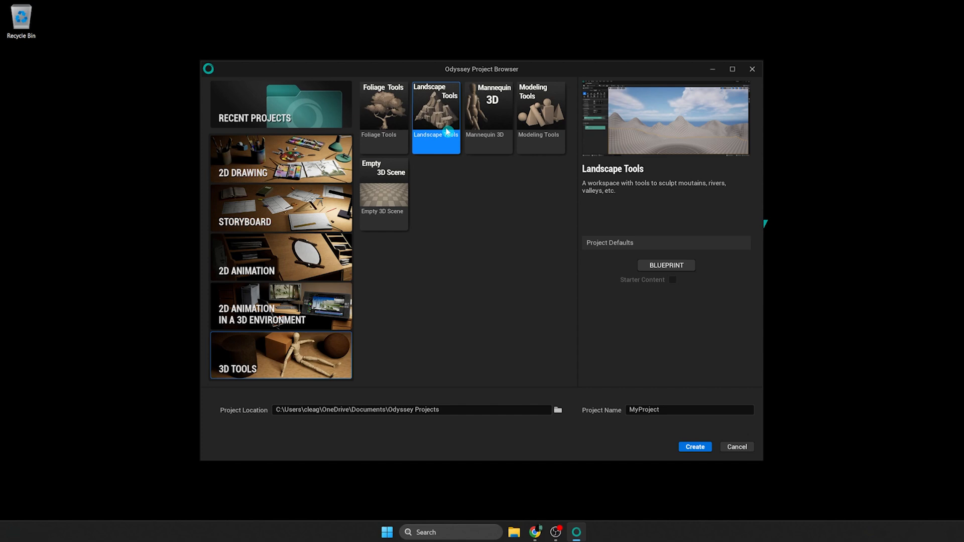
{"action": "left_click", "coordinate": [488, 117]}
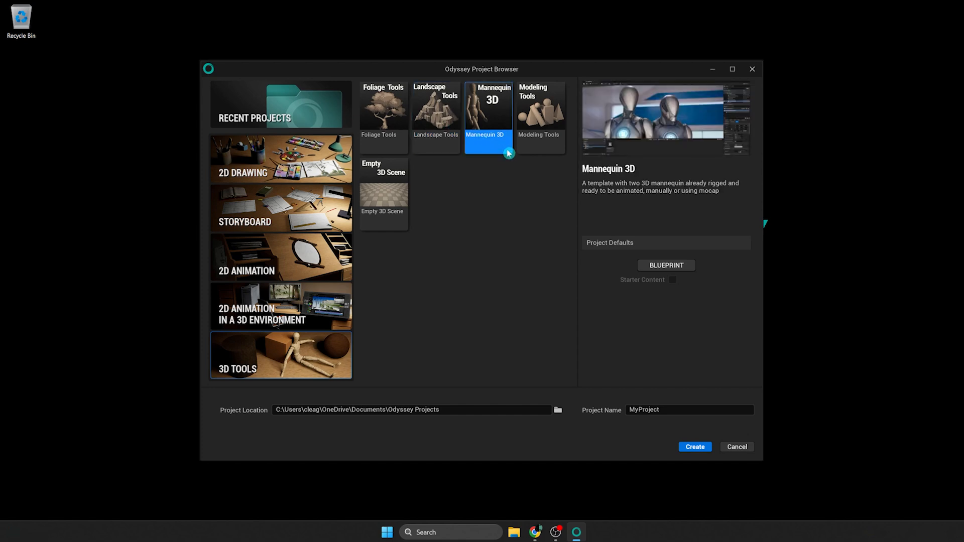
{"action": "left_click", "coordinate": [383, 195]}
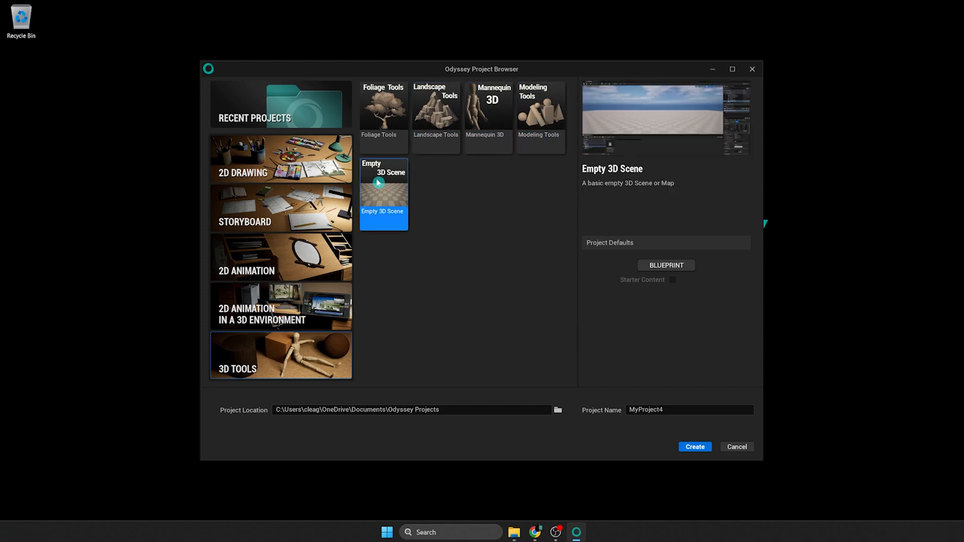
{"action": "left_click", "coordinate": [694, 446]}
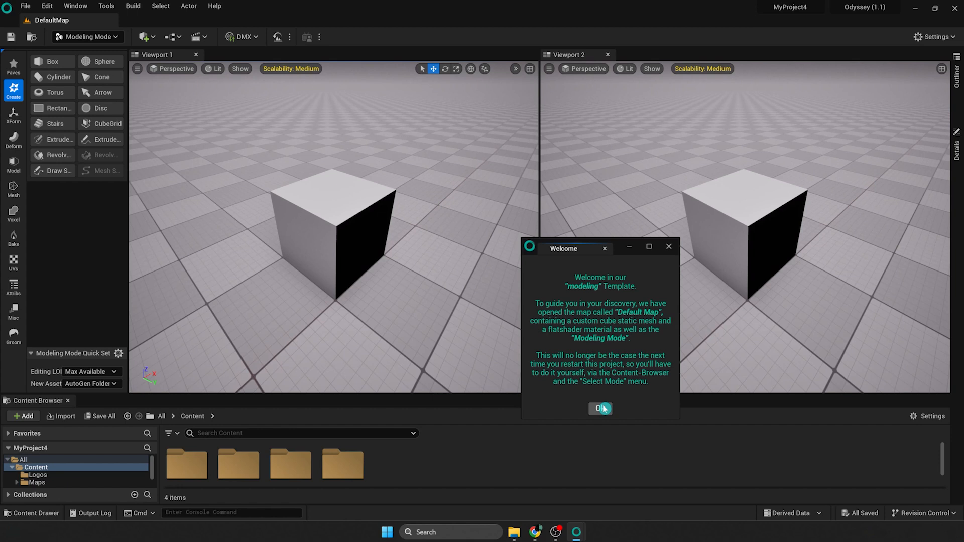
{"action": "left_click", "coordinate": [598, 409]}
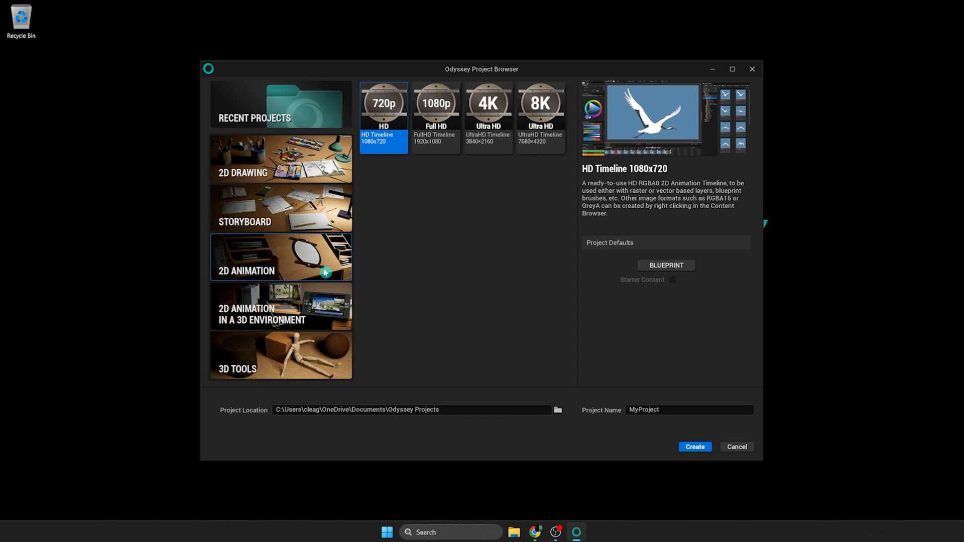
- Pick the FullHD Timeline 1920x1080 template, set the save folder, and name it MyFirstProject
{"action": "left_click", "coordinate": [435, 117]}
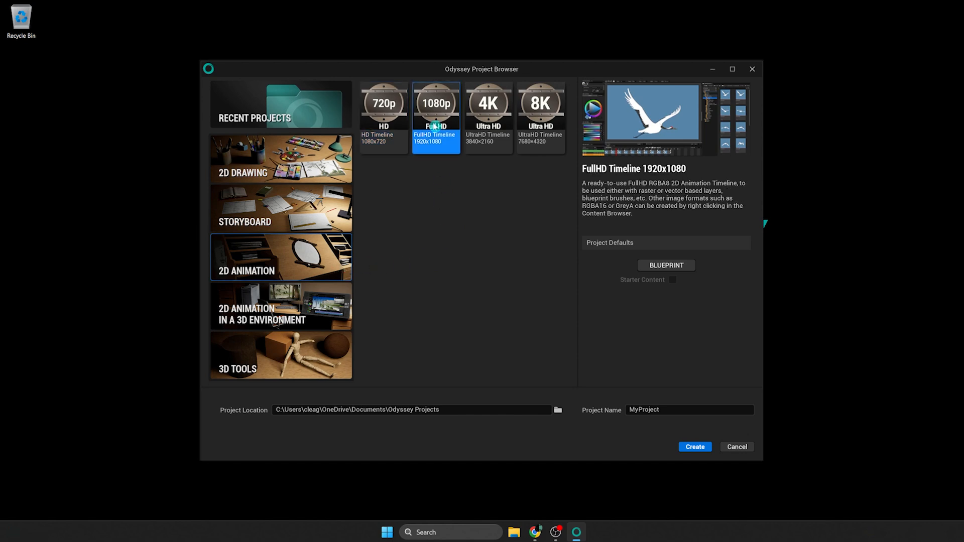
{"action": "mouse_move", "coordinate": [557, 410]}
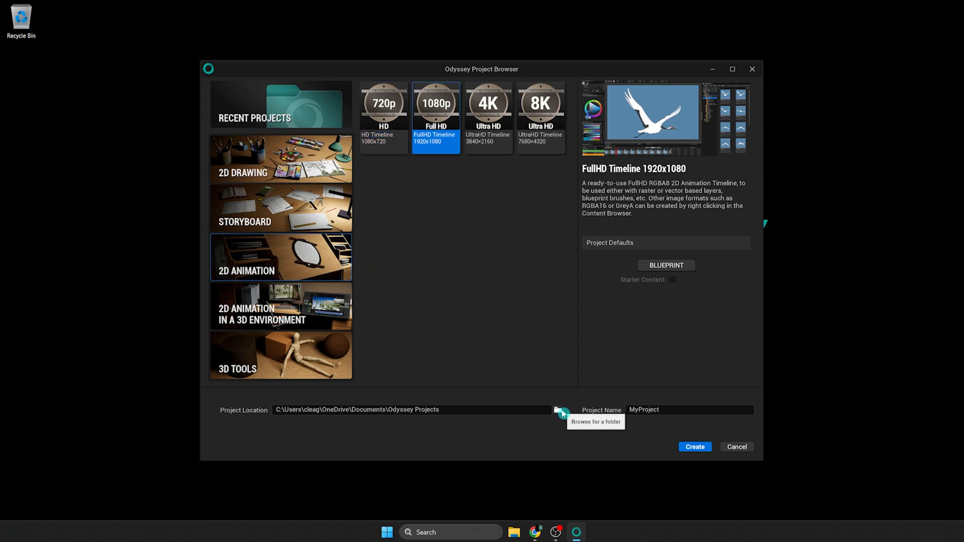
{"action": "left_click", "coordinate": [559, 411]}
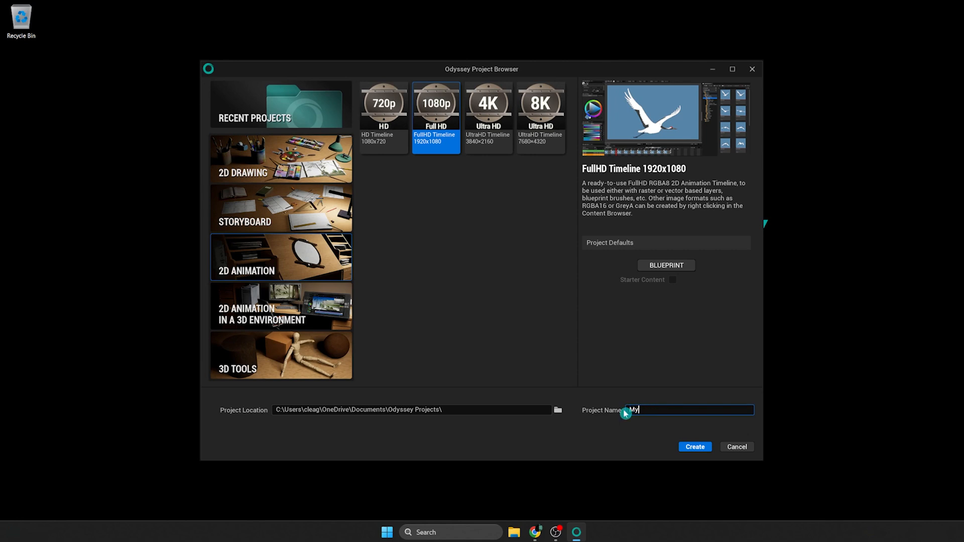
{"action": "type", "text": "First"}
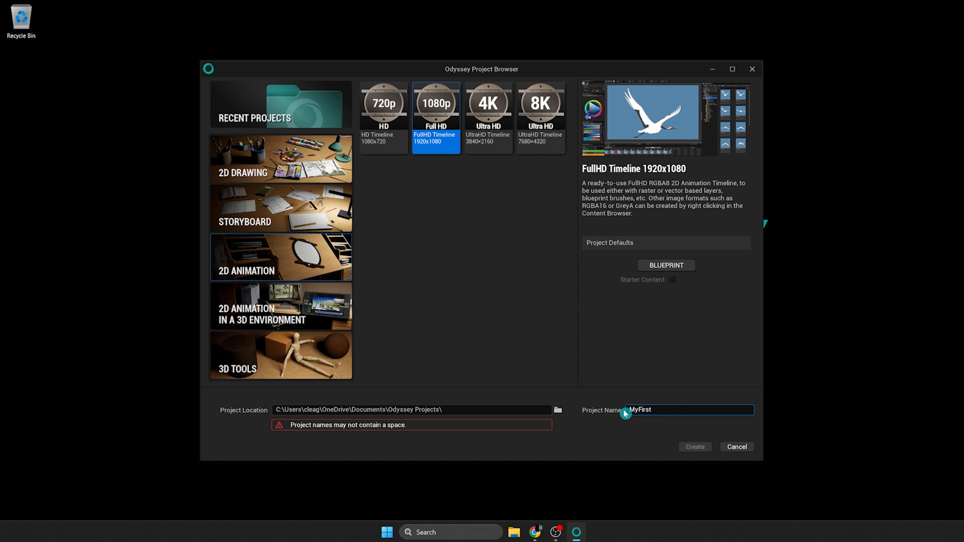
{"action": "type", "text": "Project."}
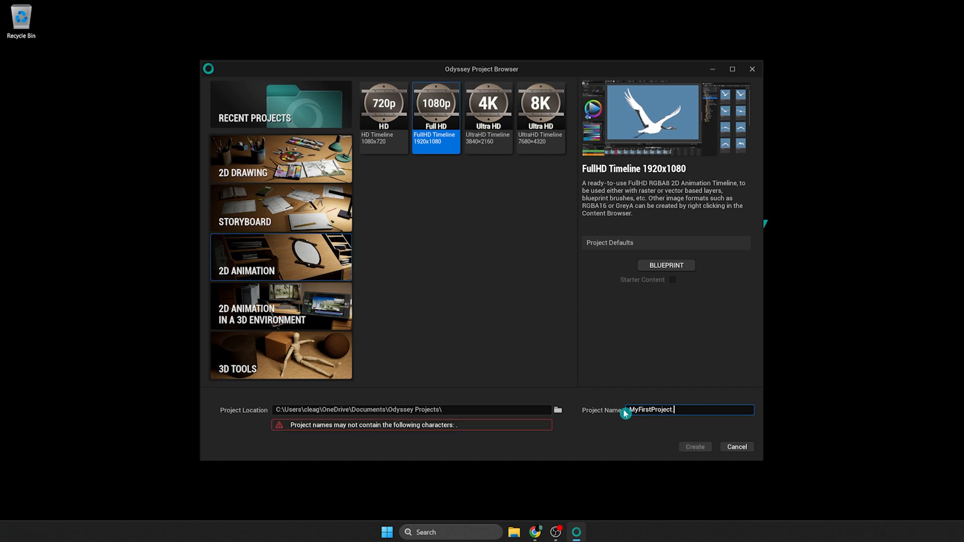
{"action": "key", "text": "Backspace"}
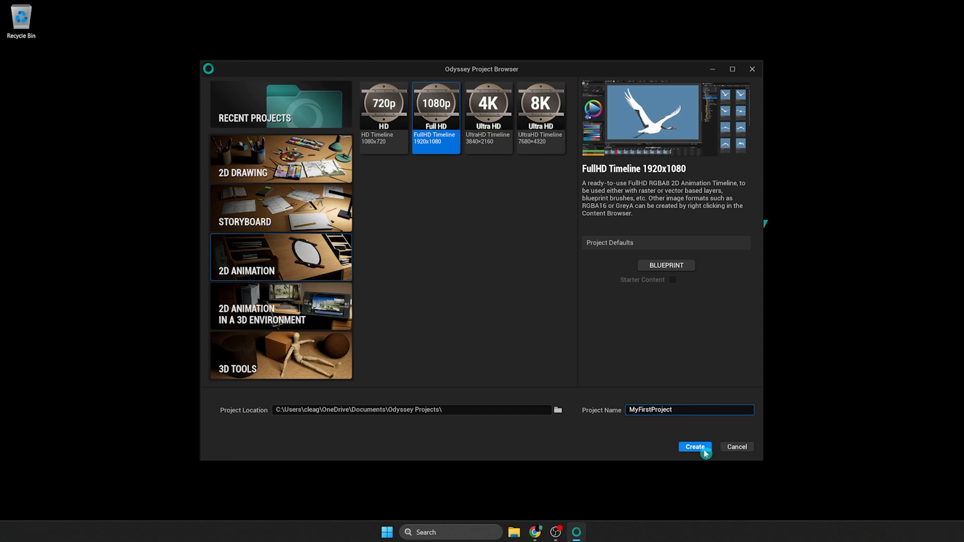
- Build MyFirstProject, opening the blank 1920x1080 Animation_FullHD canvas with its timeline
{"action": "left_click", "coordinate": [695, 447]}
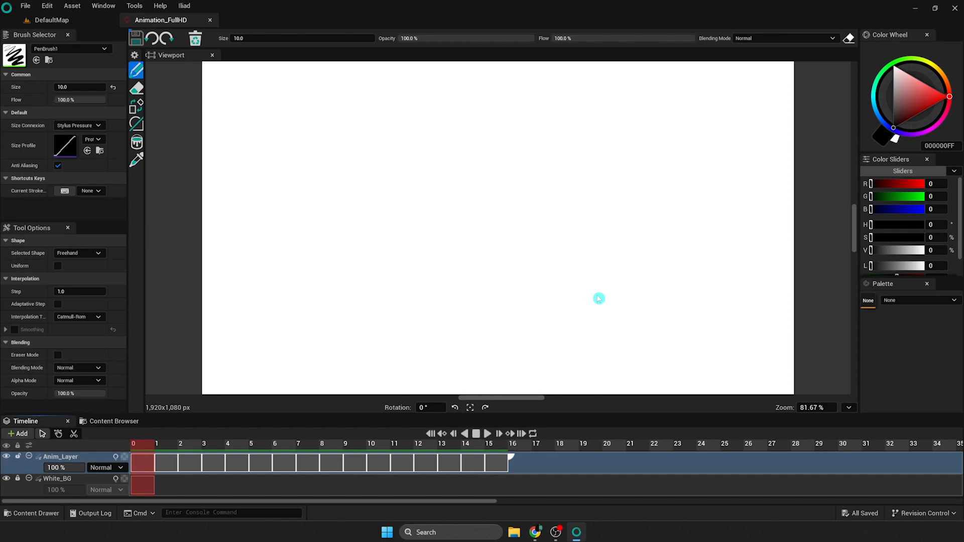
{"action": "mouse_move", "coordinate": [322, 496]}
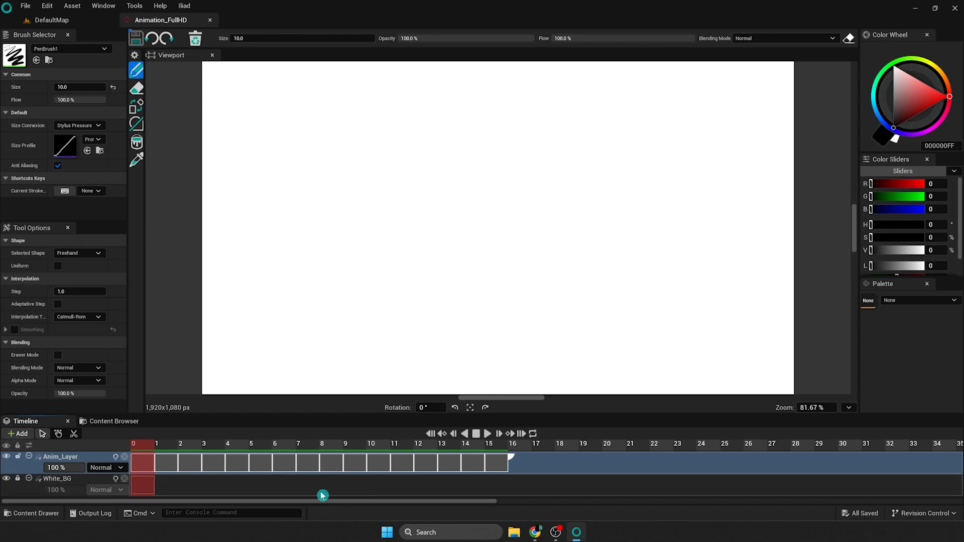